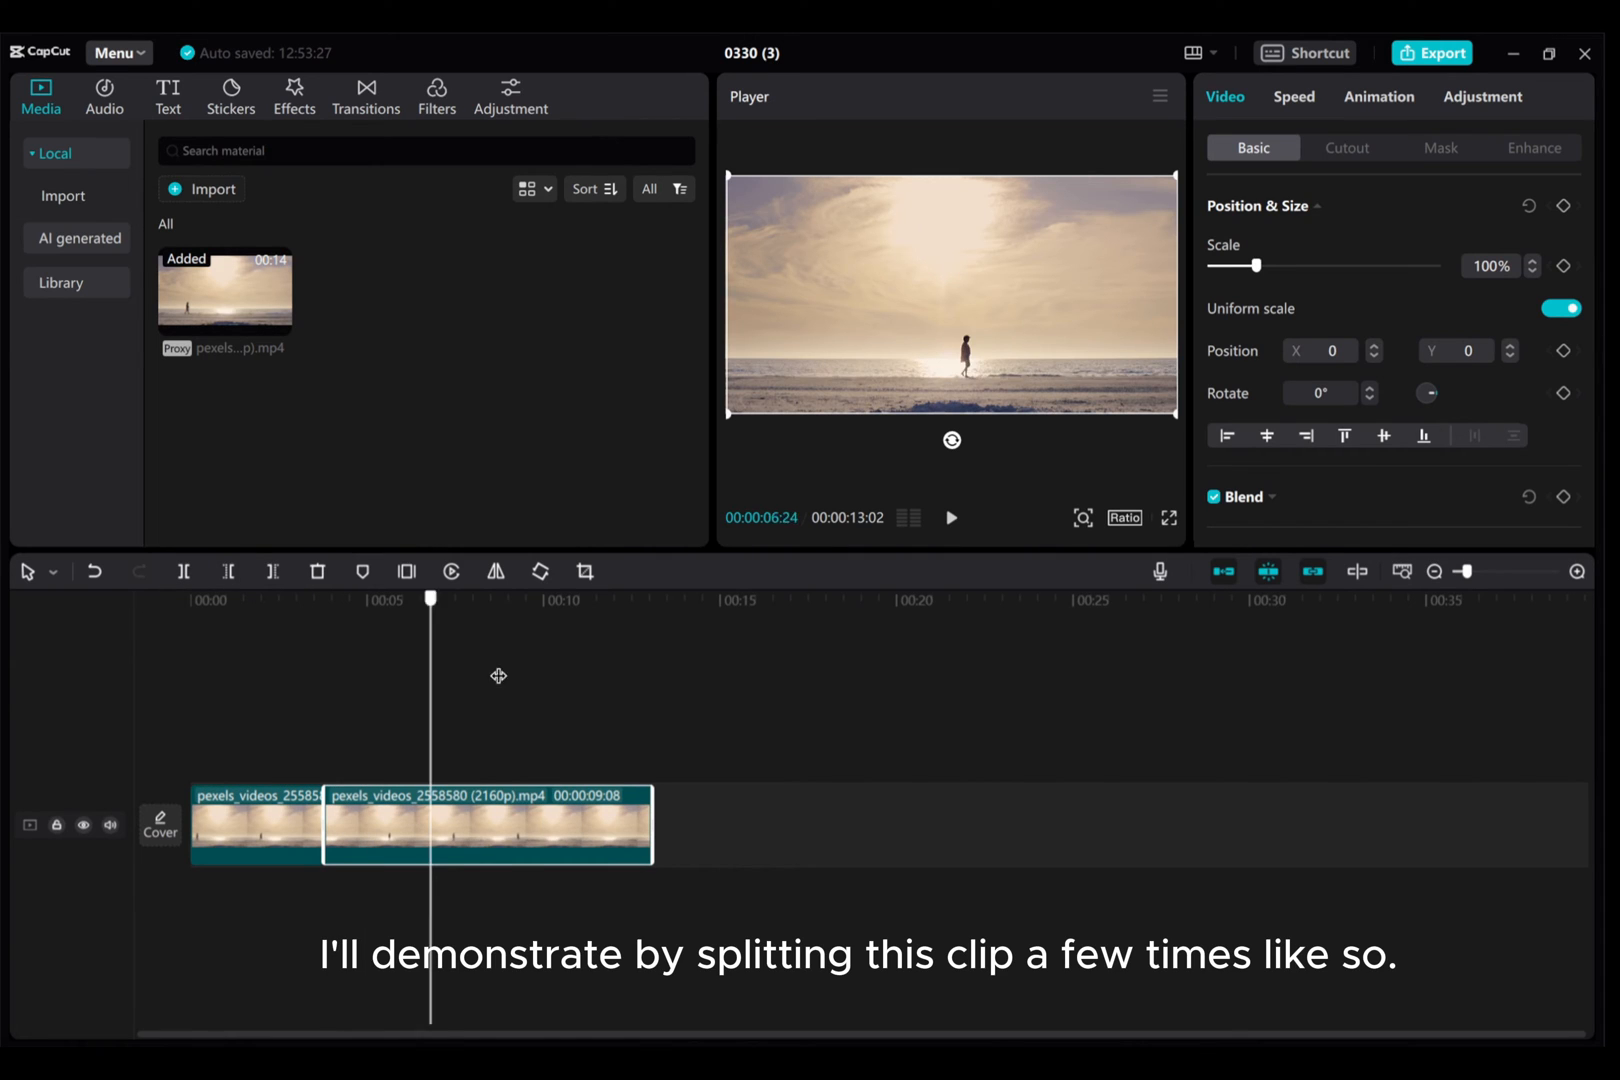
# Split the beach clip at 00:10 into three pieces and switch auto snapping off
pyautogui.click(184, 572)
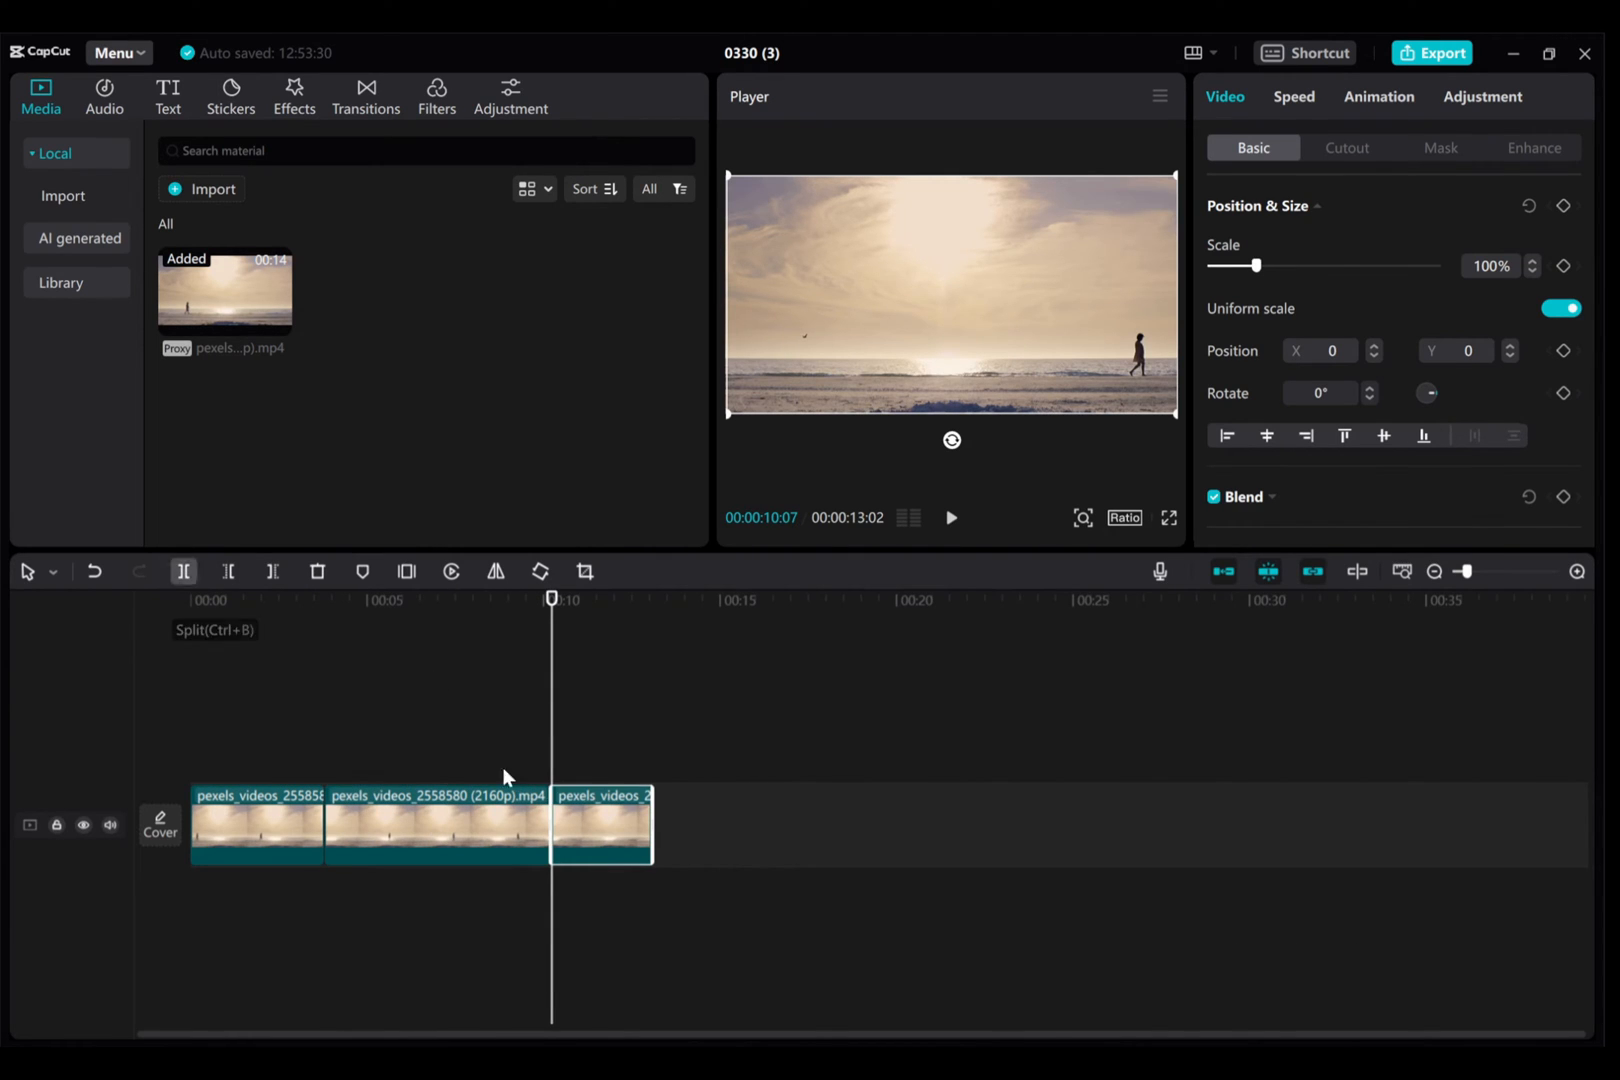
pyautogui.moveTo(734, 836)
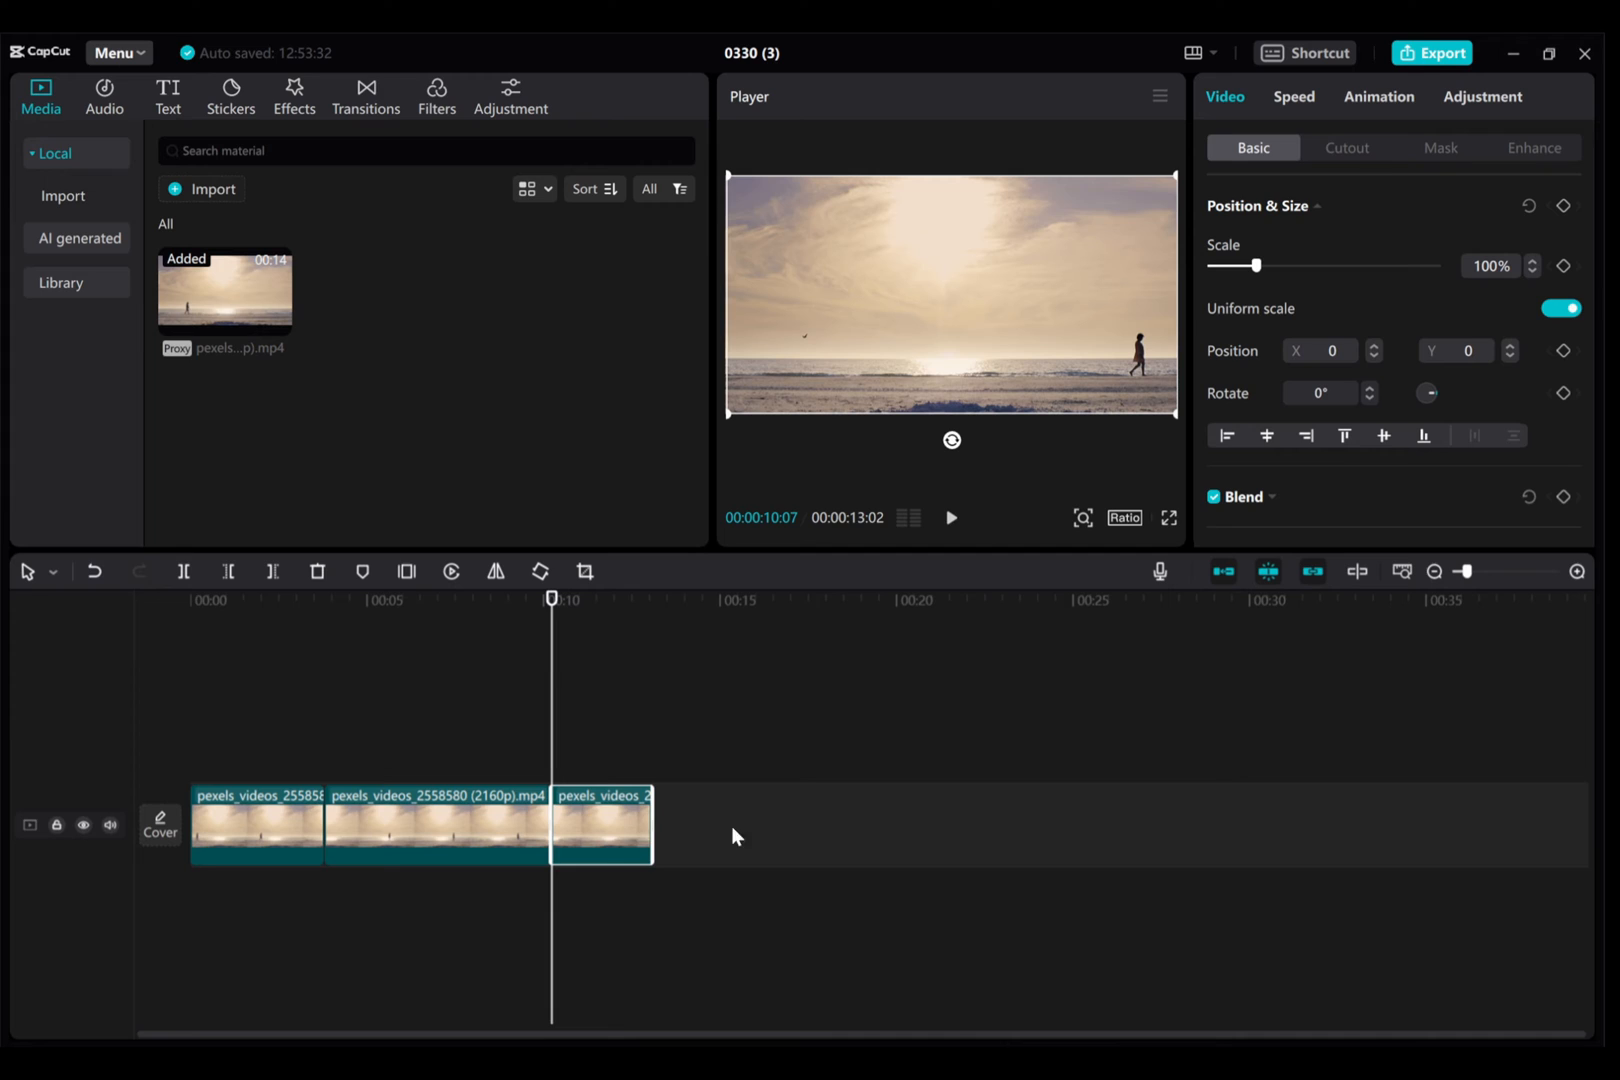
pyautogui.moveTo(614, 832)
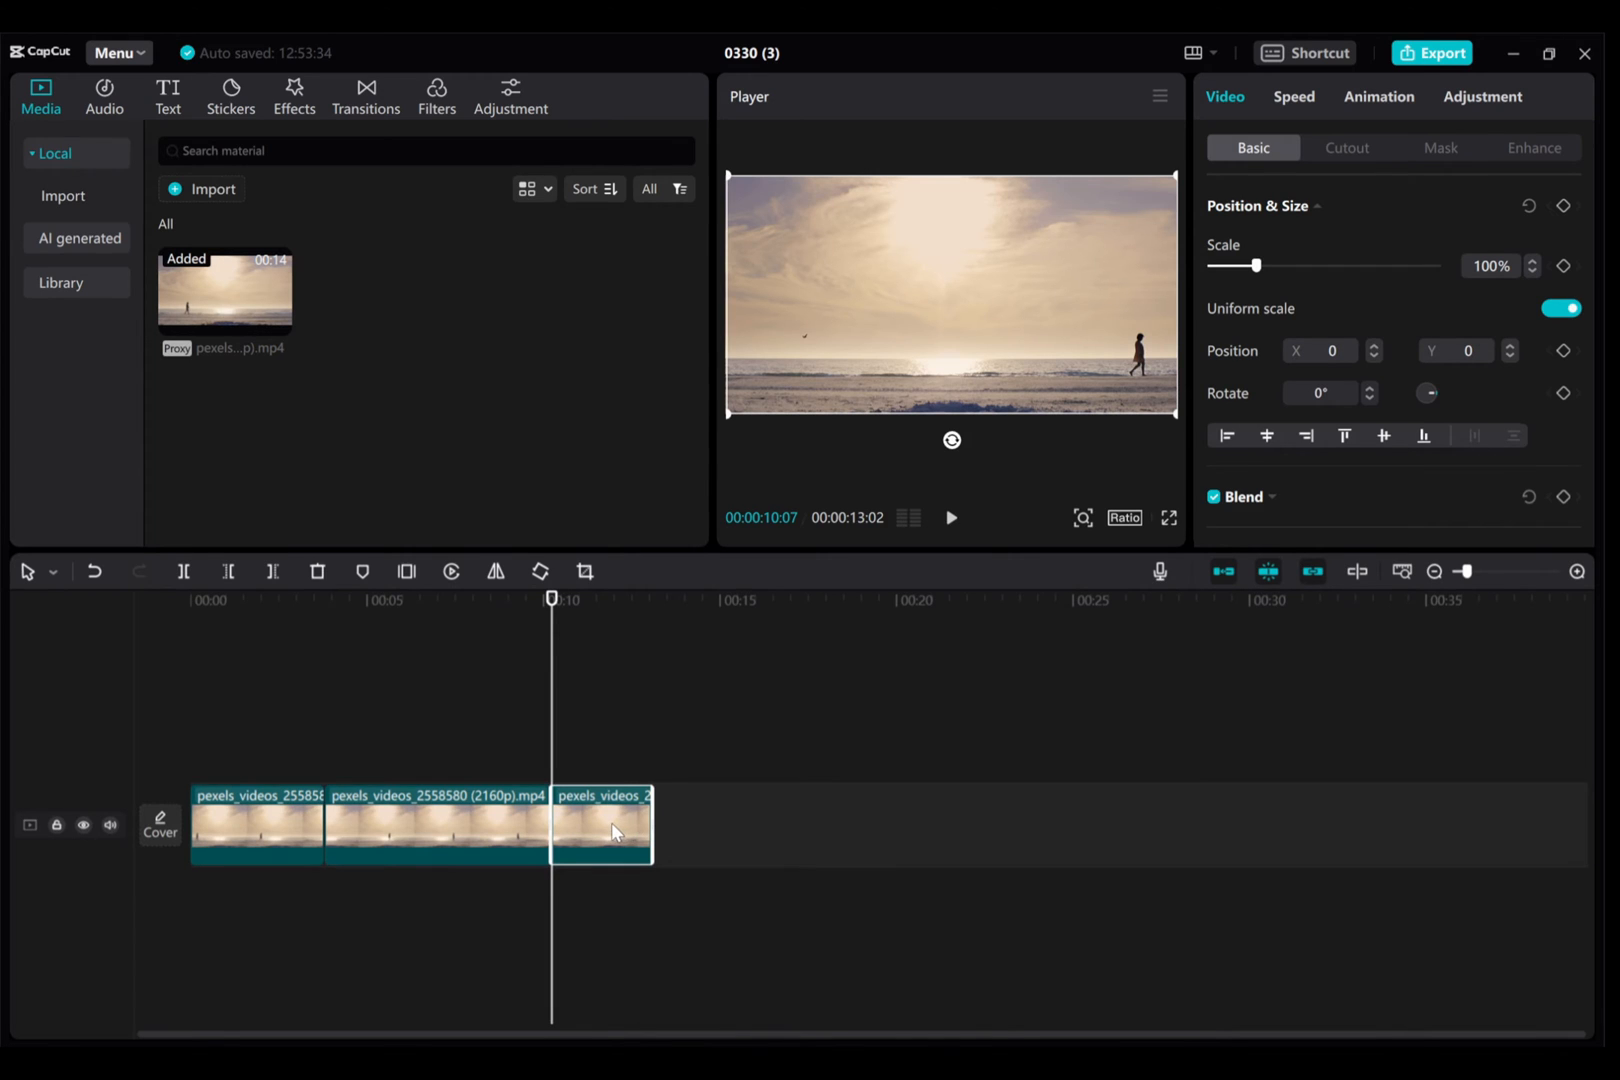
pyautogui.moveTo(602, 836)
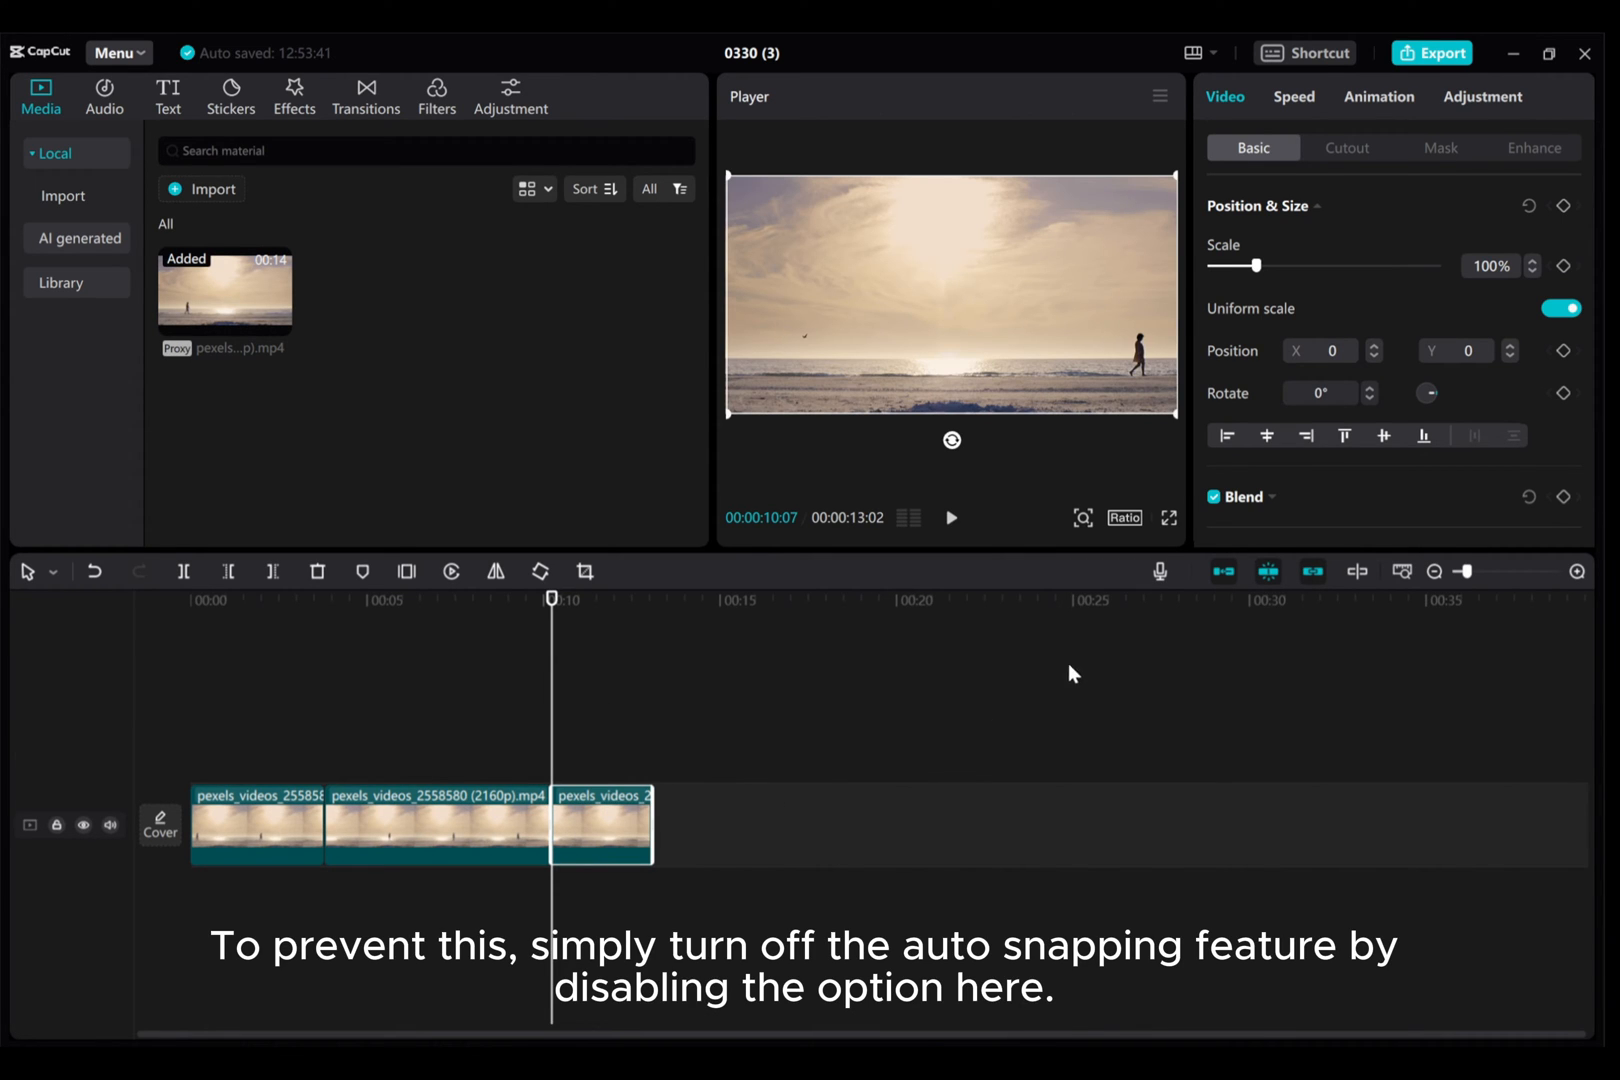
pyautogui.moveTo(1270, 572)
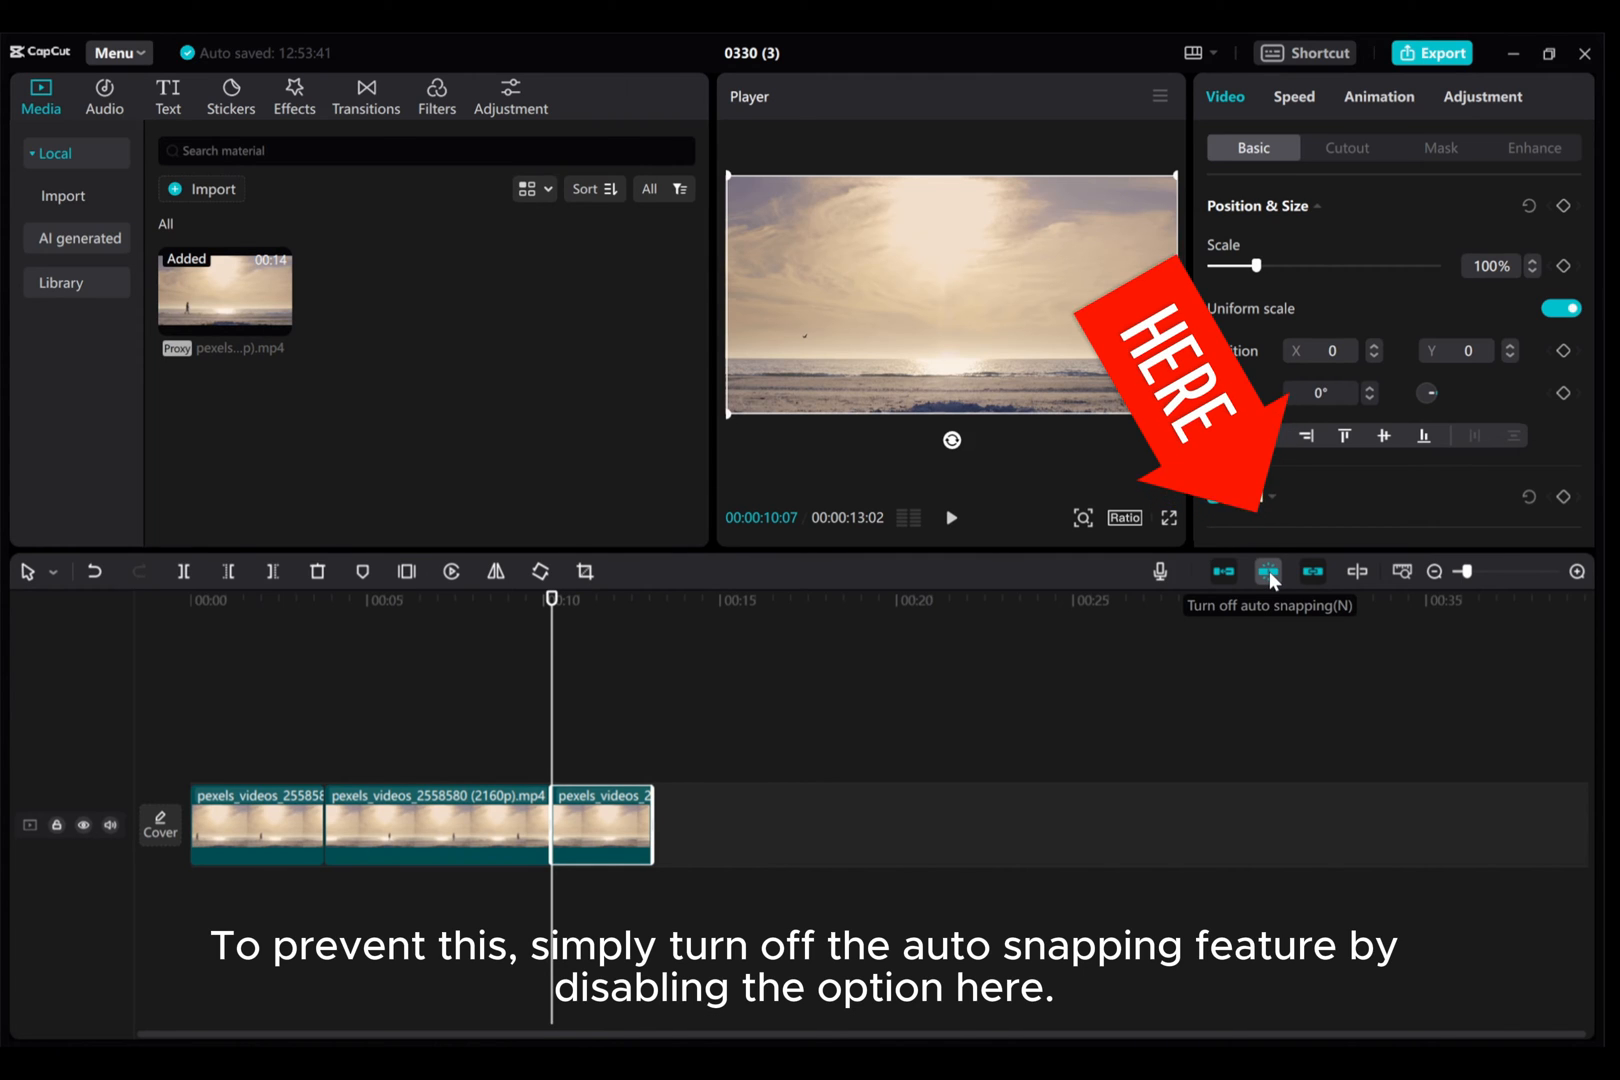
pyautogui.click(1268, 570)
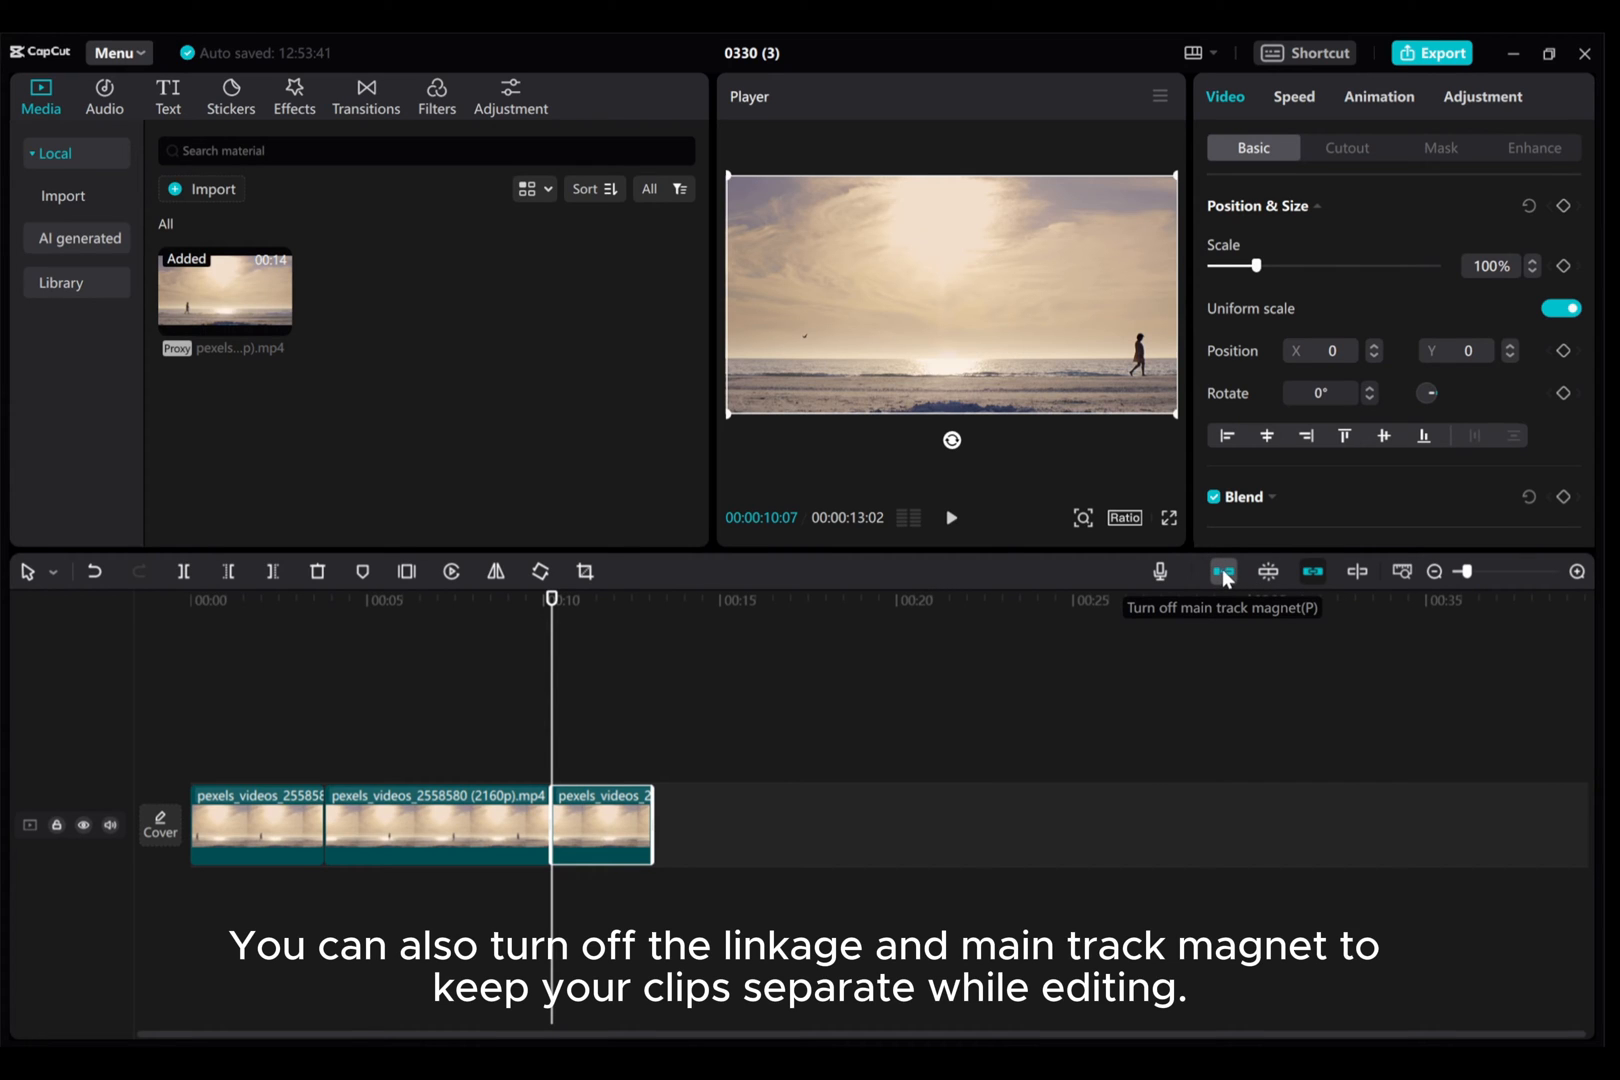
pyautogui.moveTo(1312, 572)
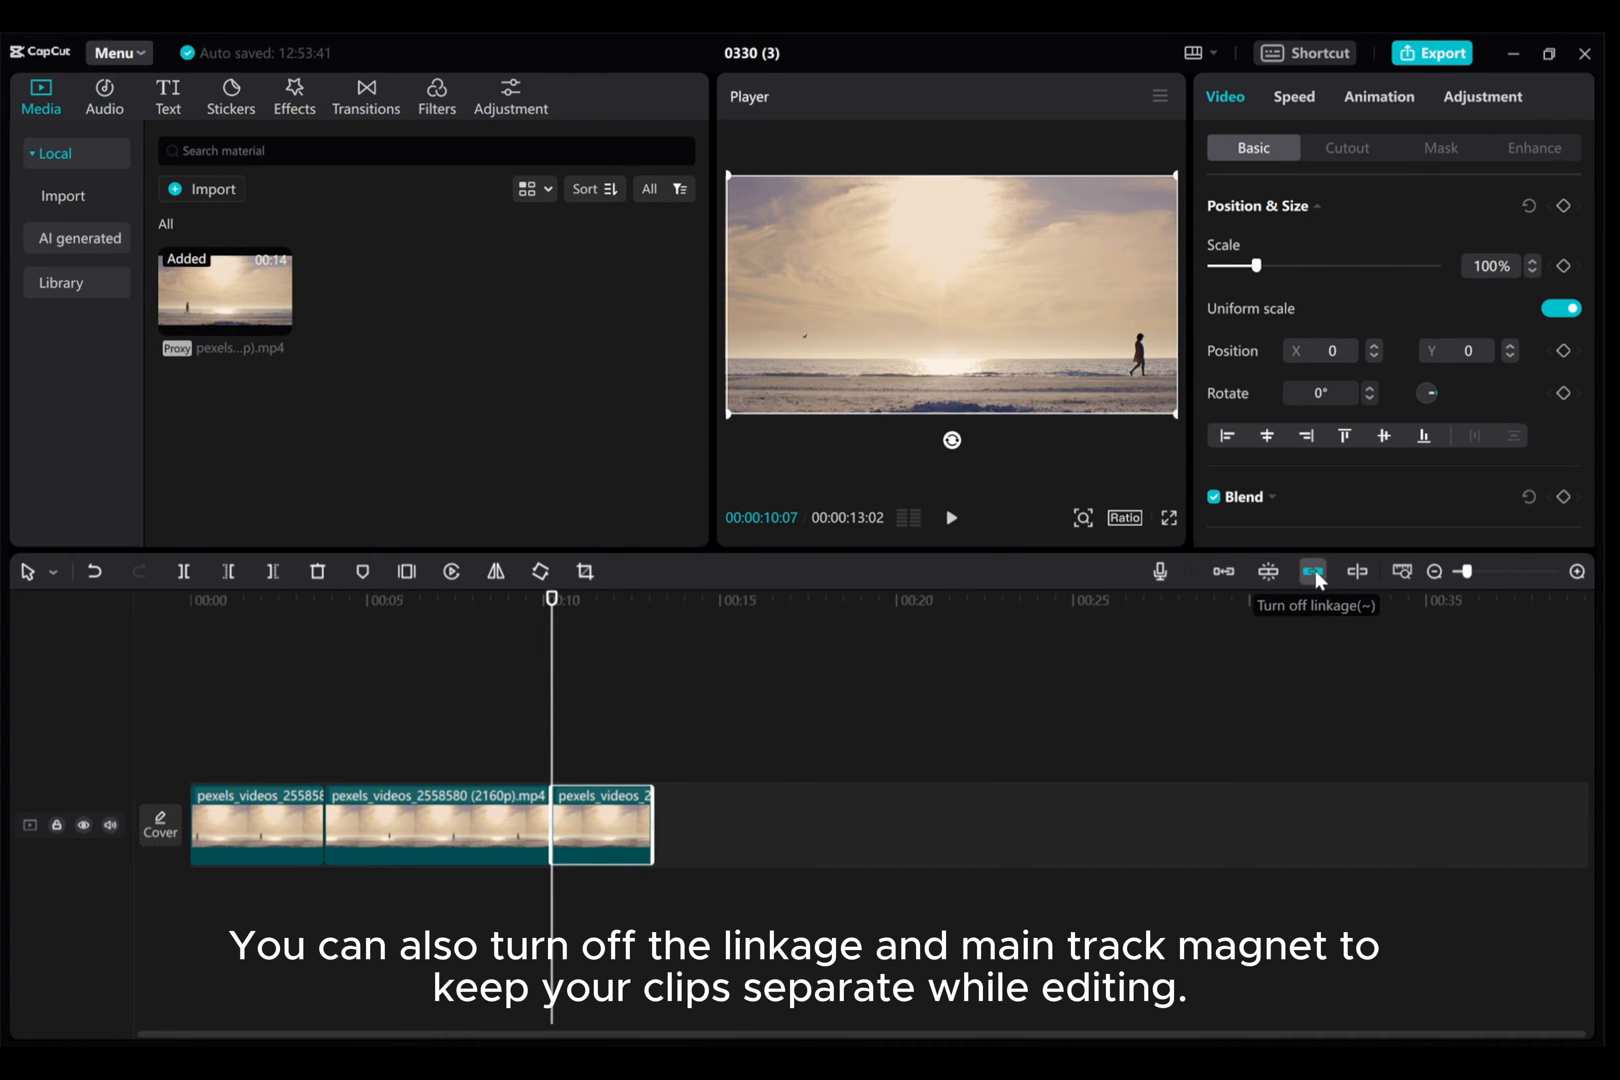
# Switch linkage off so the three beach pieces move independently
pyautogui.click(1314, 570)
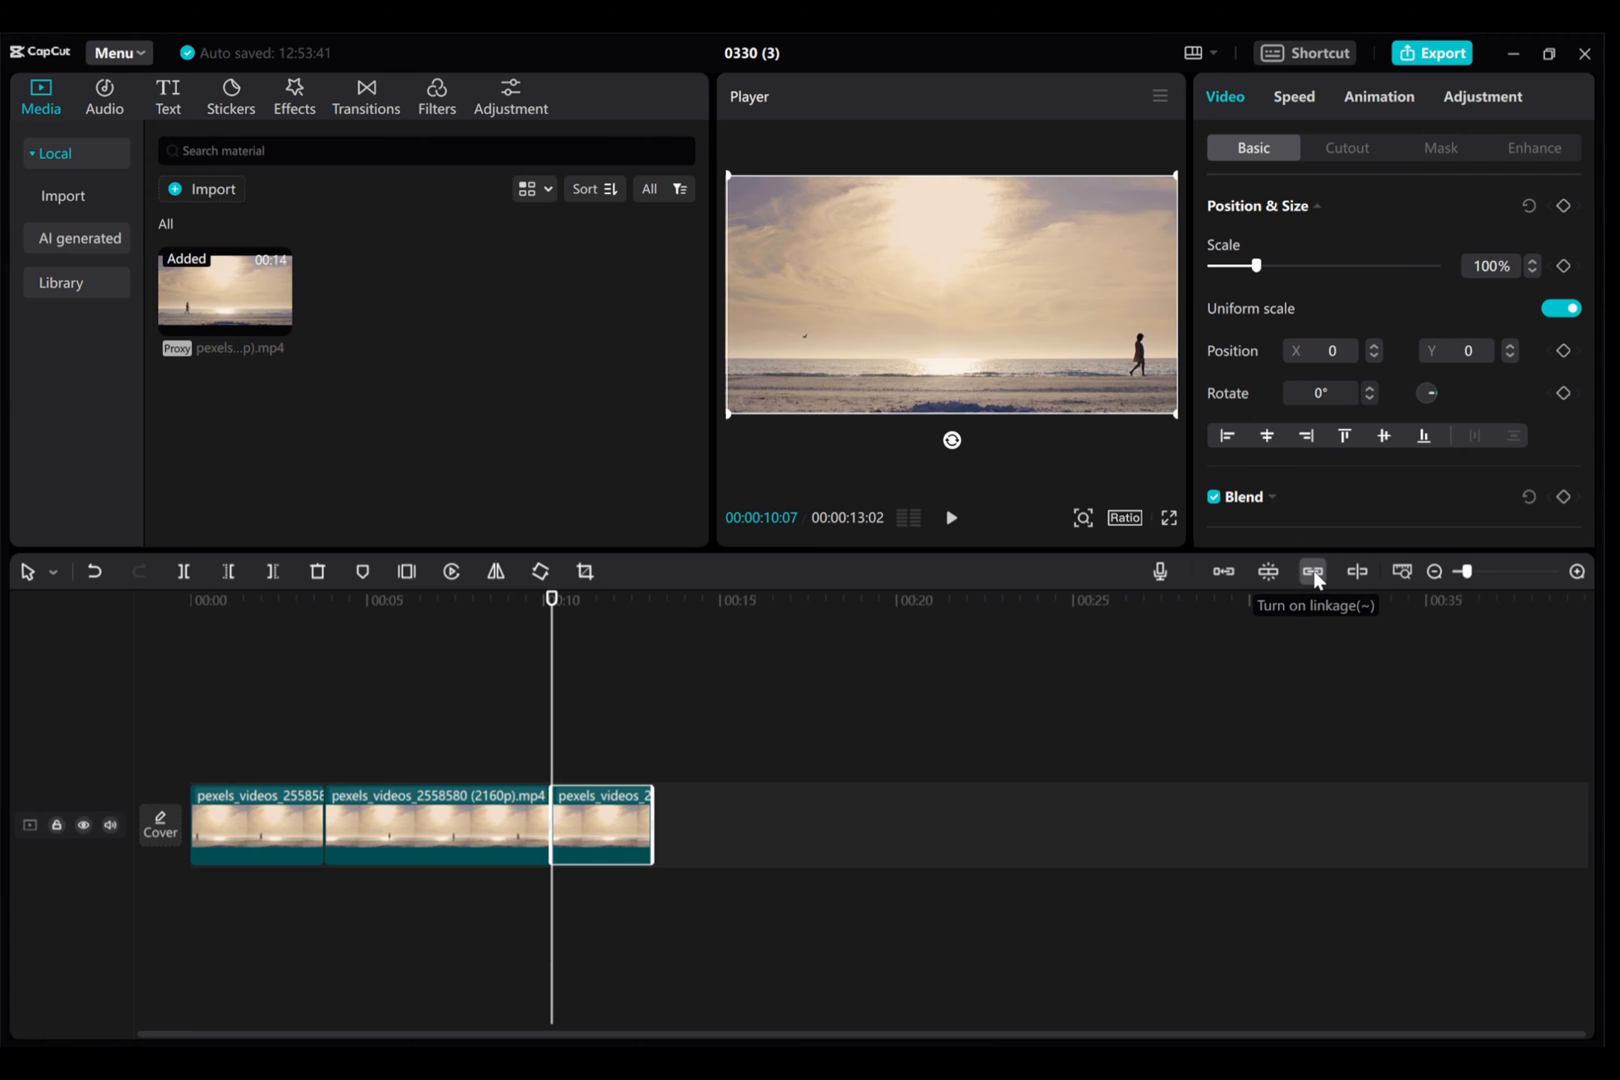
pyautogui.moveTo(584, 832)
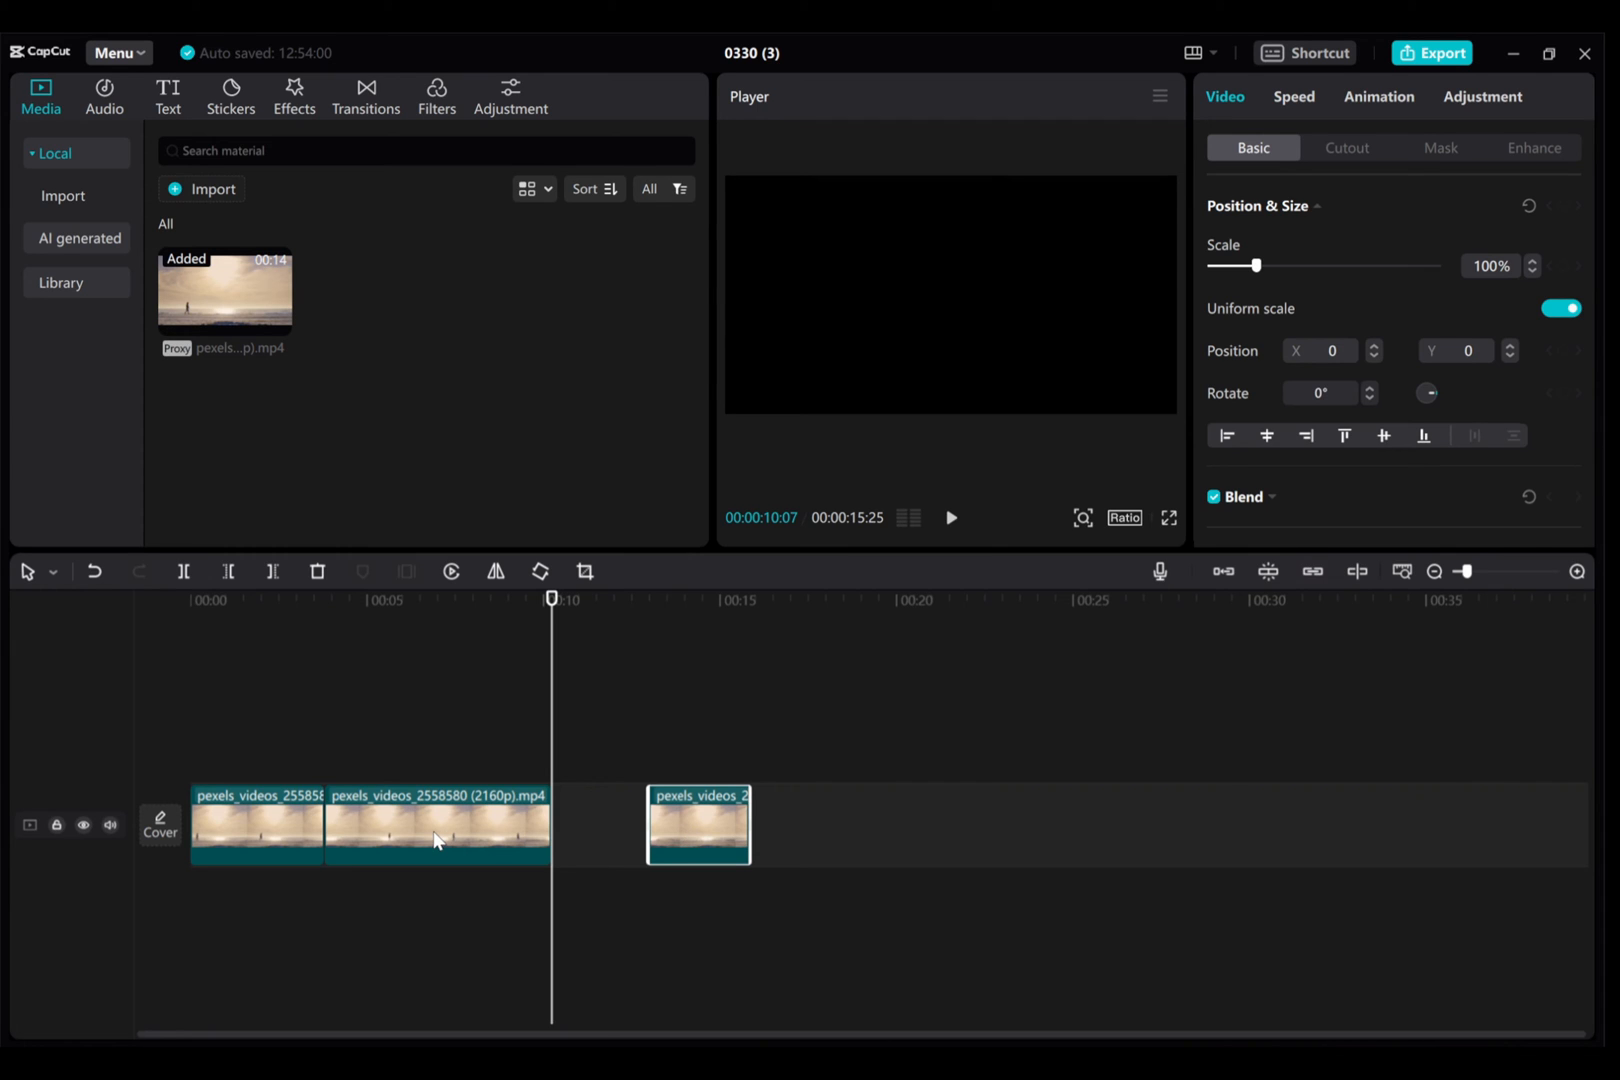
# Drag the middle beach piece right so a gap opens after the first piece
pyautogui.click(478, 824)
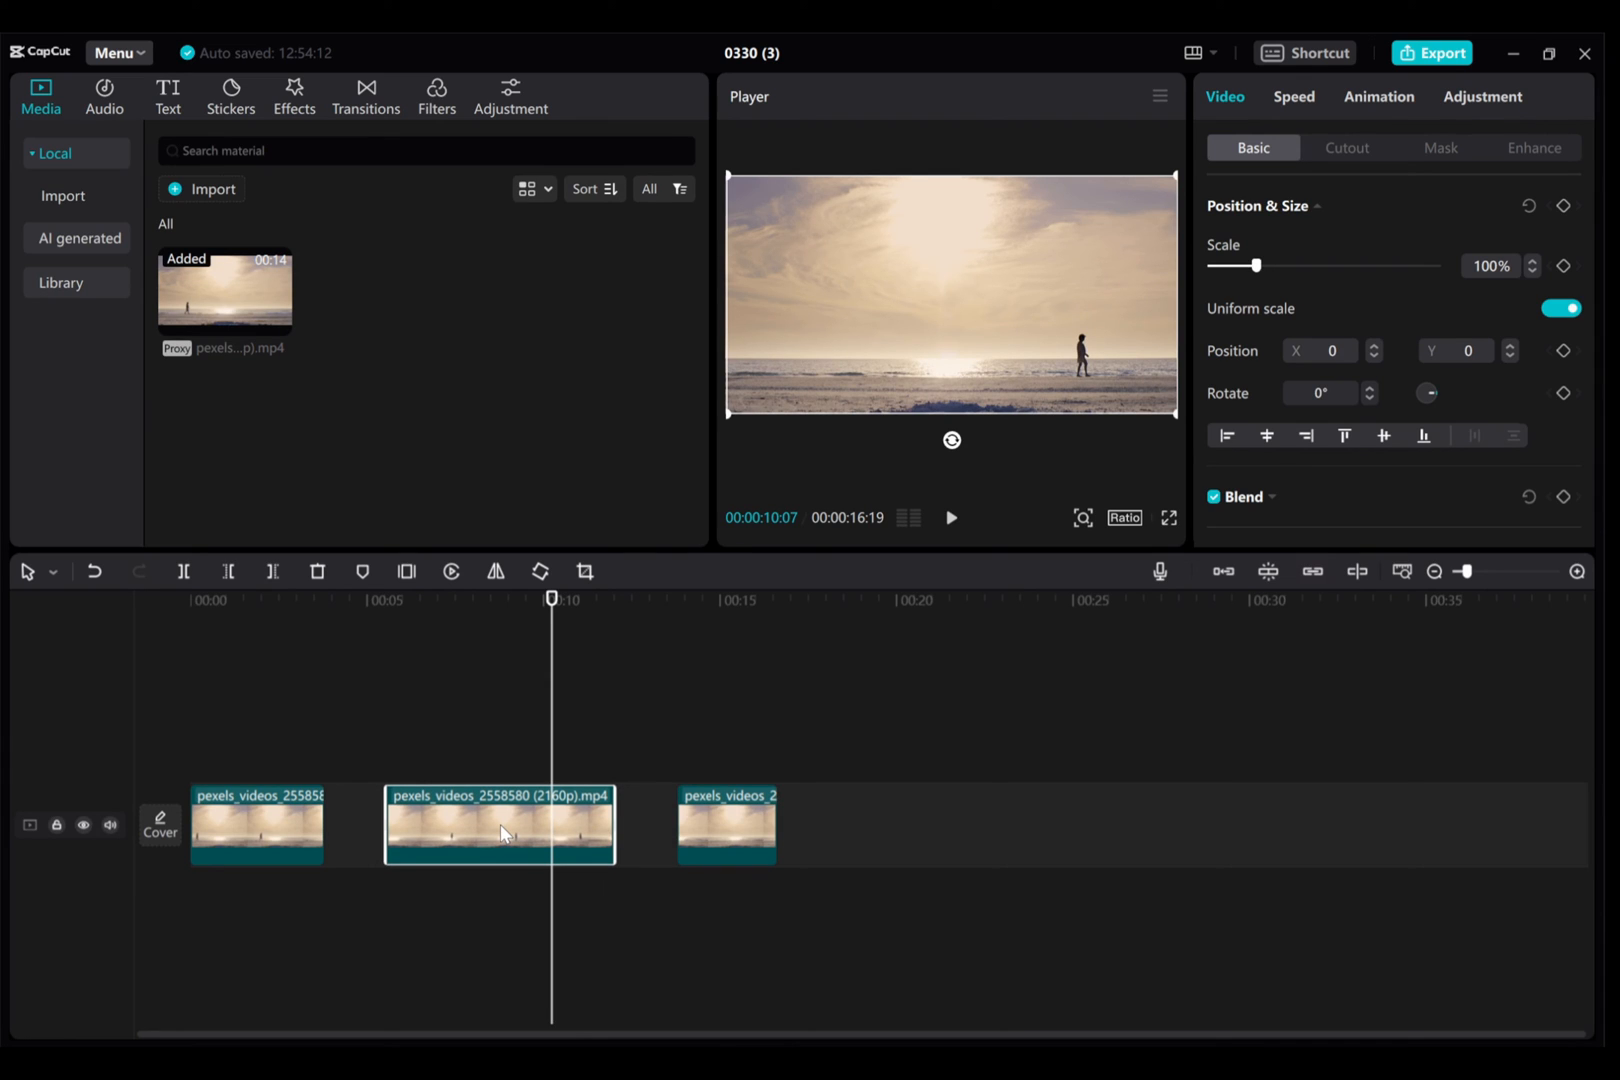
pyautogui.moveTo(1116, 664)
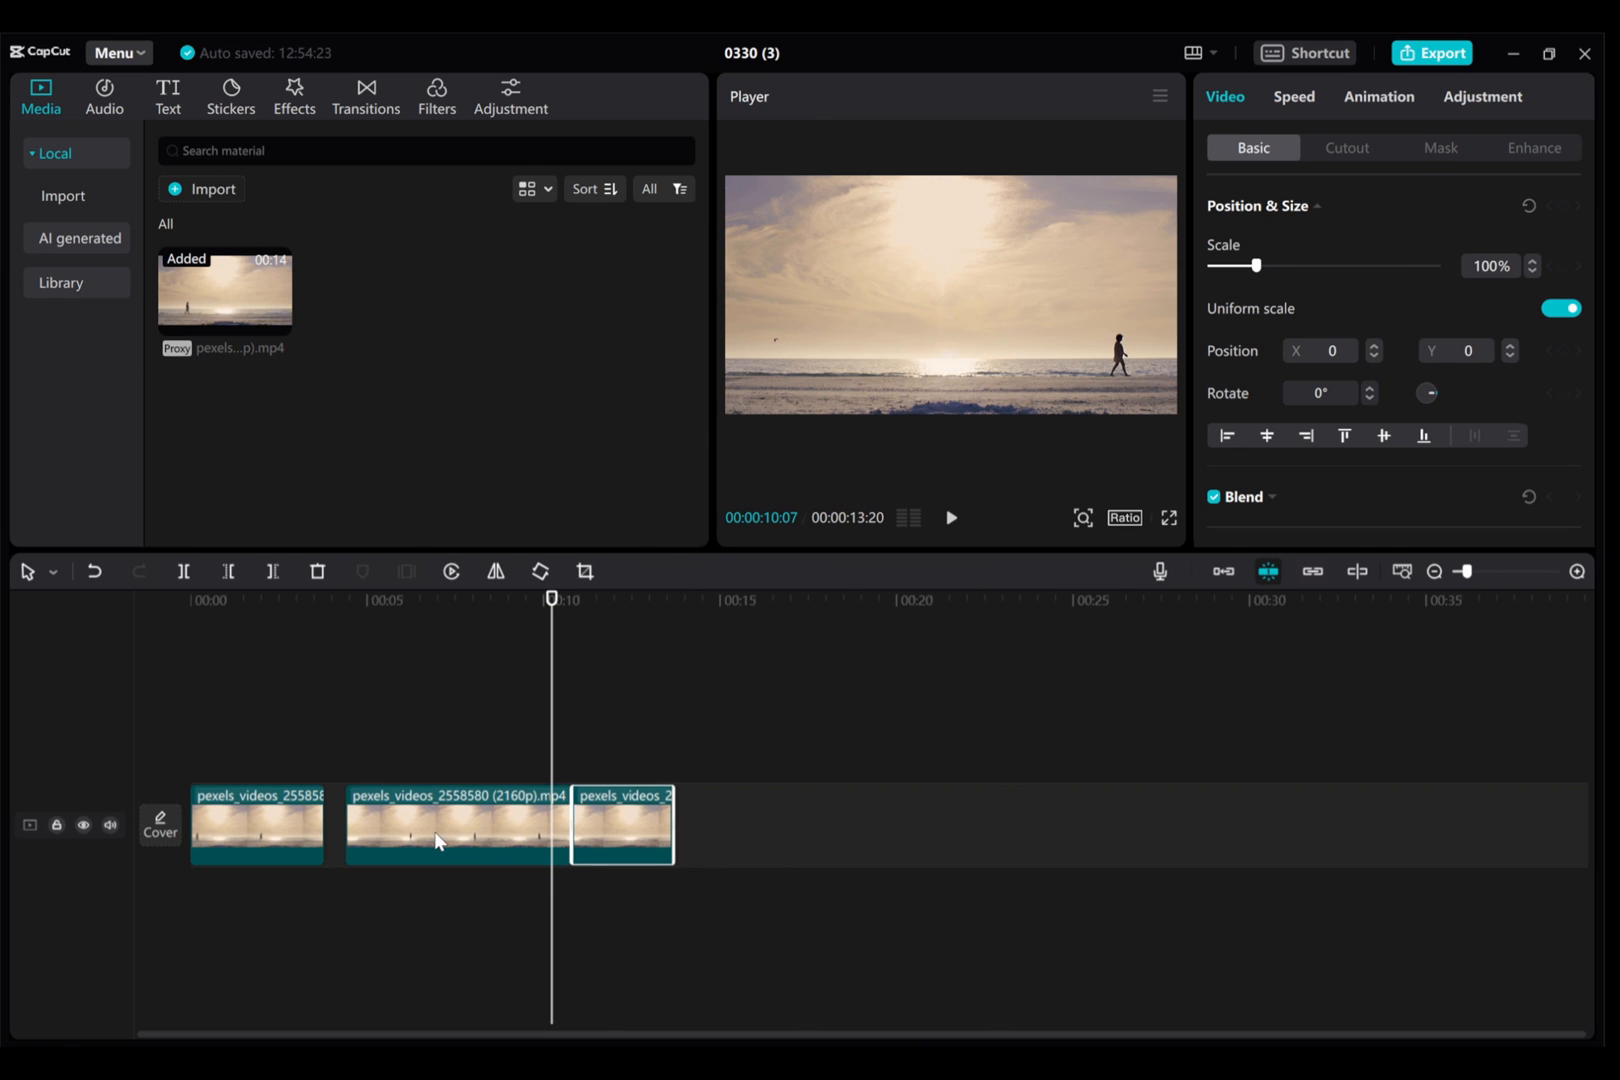
# Snap the three pieces back together gap-free, then leave the main track magnet off
pyautogui.click(446, 824)
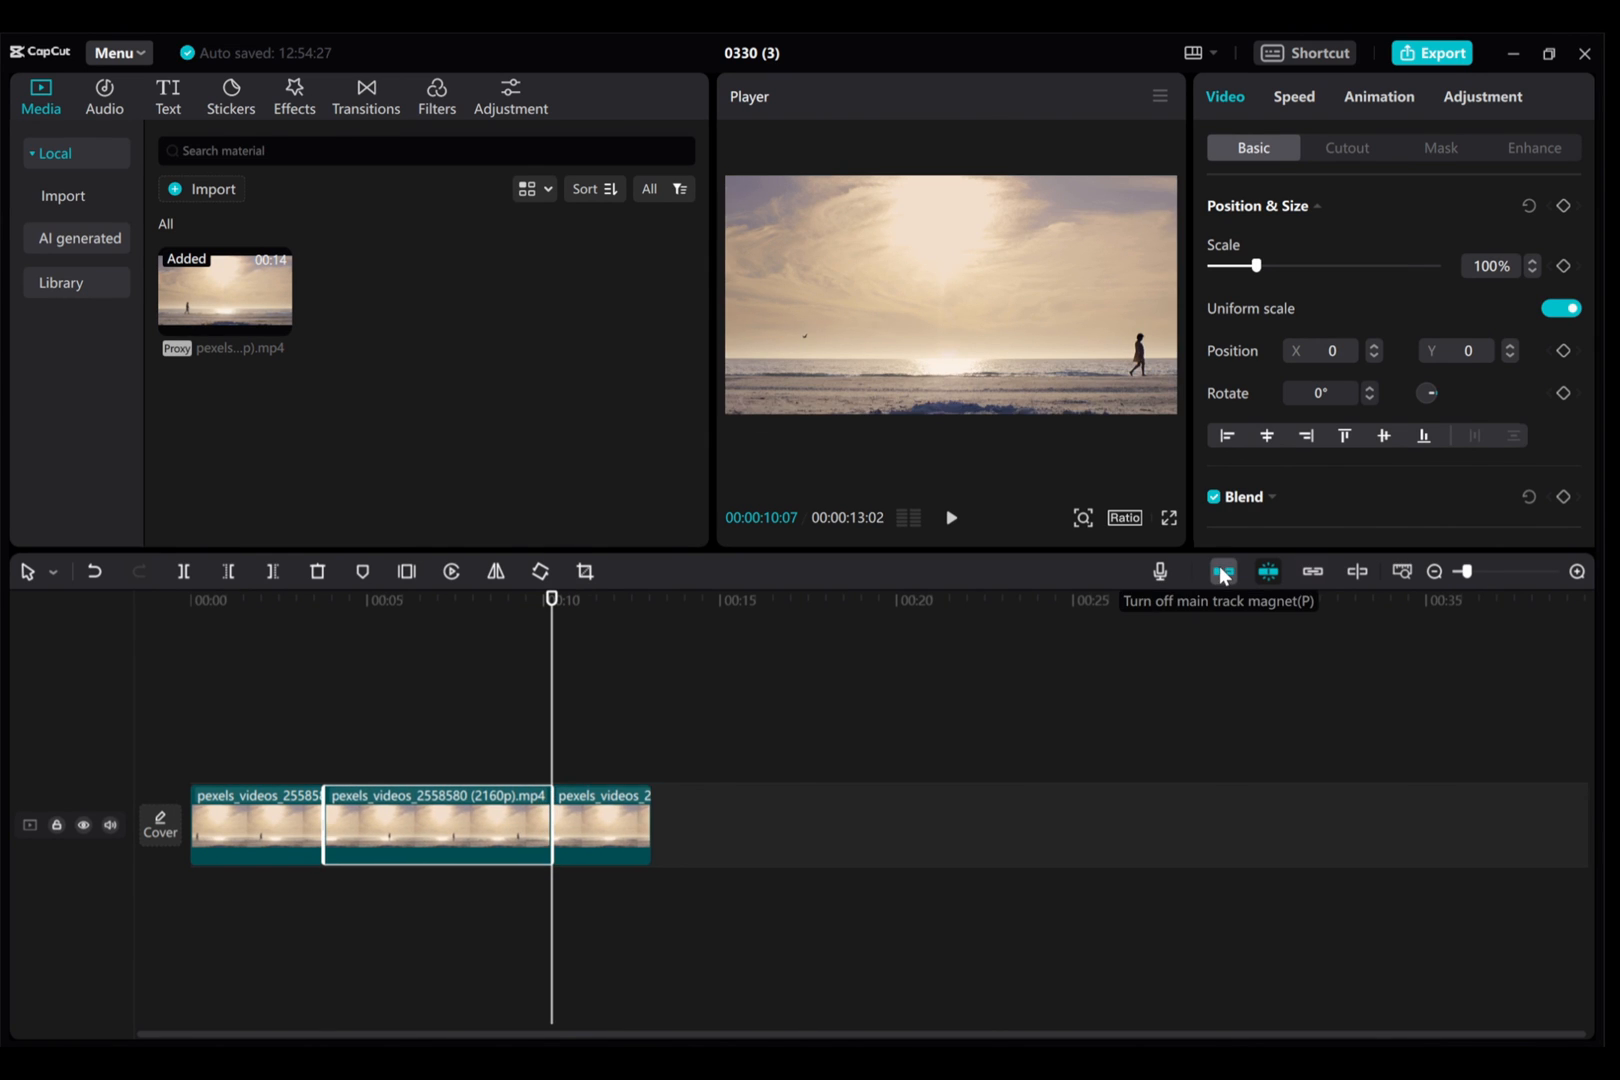
pyautogui.click(1224, 570)
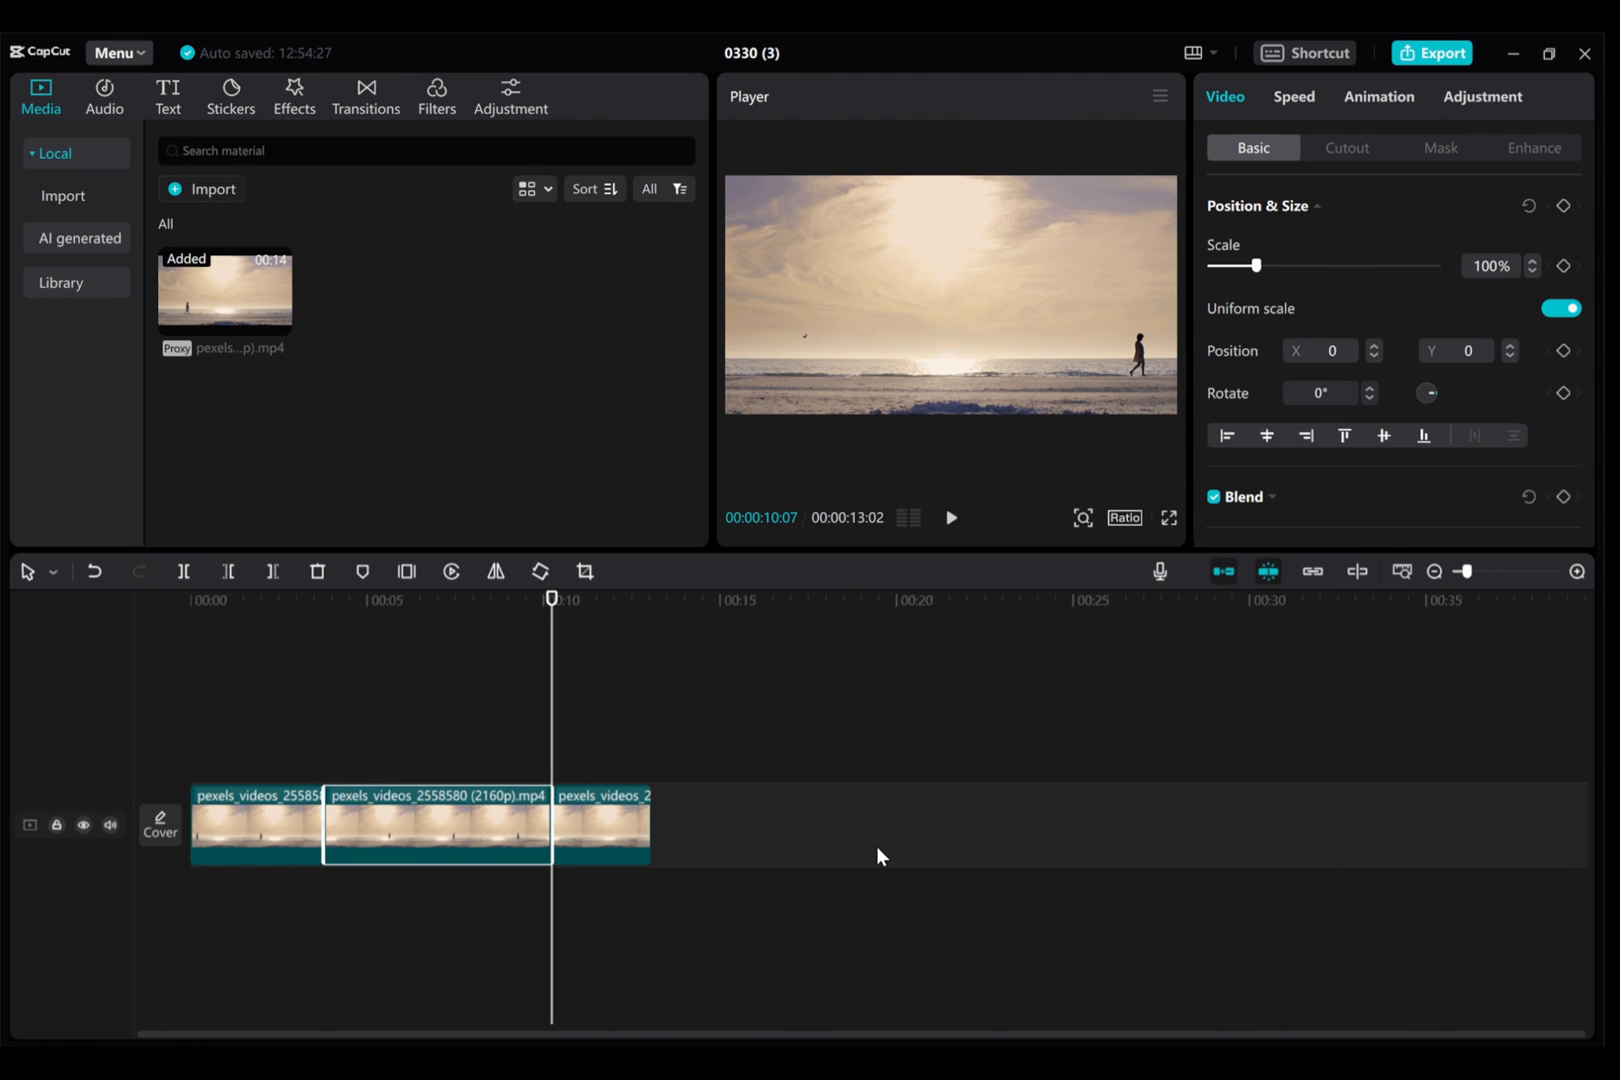